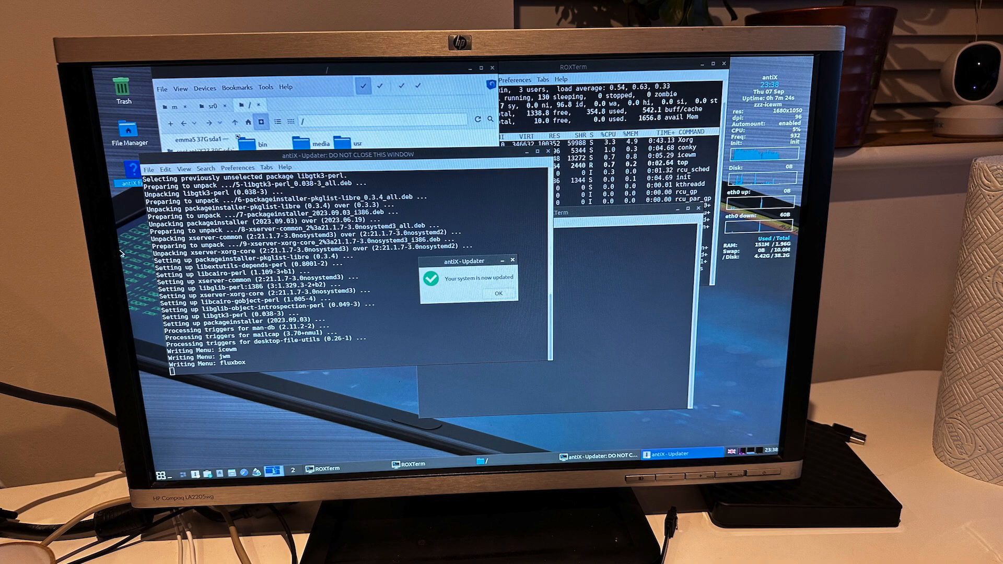
Dismiss the 'Your system is now updated' notice with OK
{"action": "left_click", "coordinate": [497, 293]}
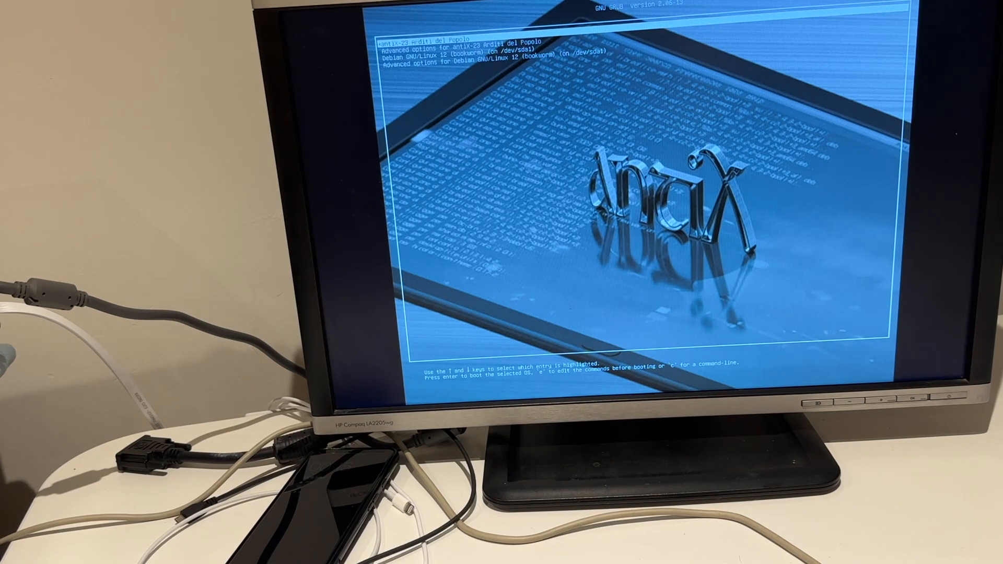
Select the antiX-23 entry in the GRUB menu and boot into it
{"action": "key", "text": "Down"}
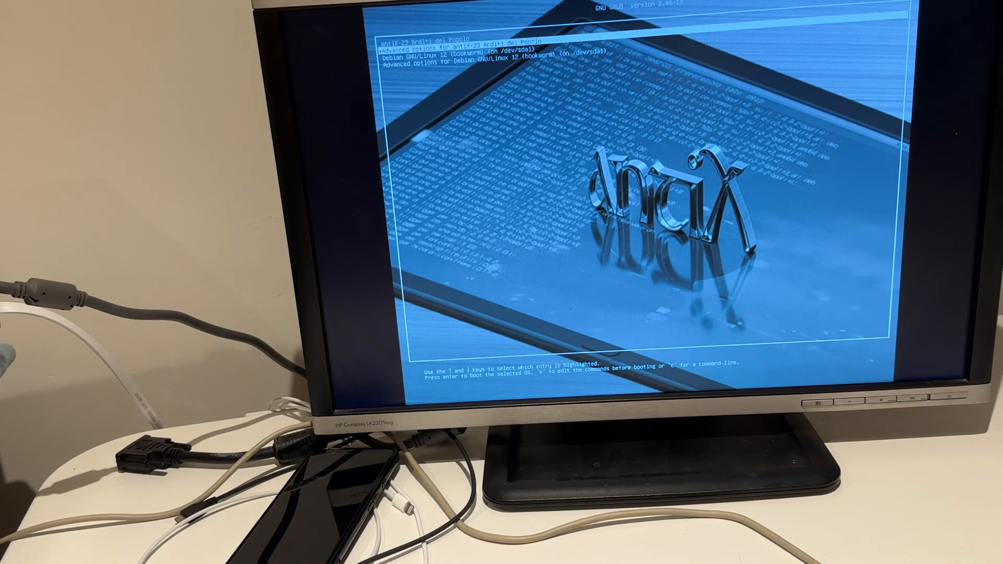
{"action": "key", "text": "Down"}
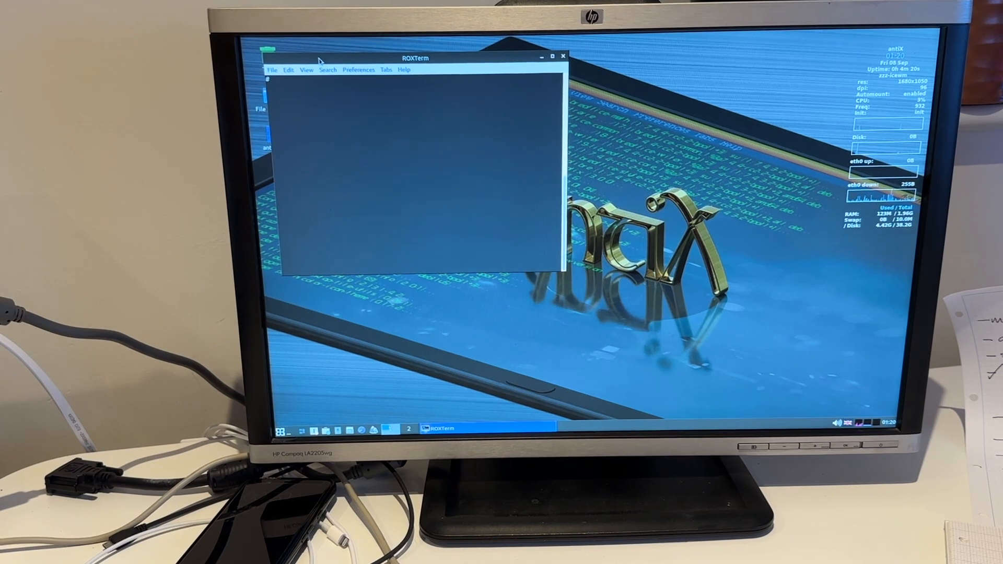
Clear the terminal and run dmesg | grep -i sata | grep -i 'link up' to show the 1.5 Gbps link
{"action": "type", "text": "clear"}
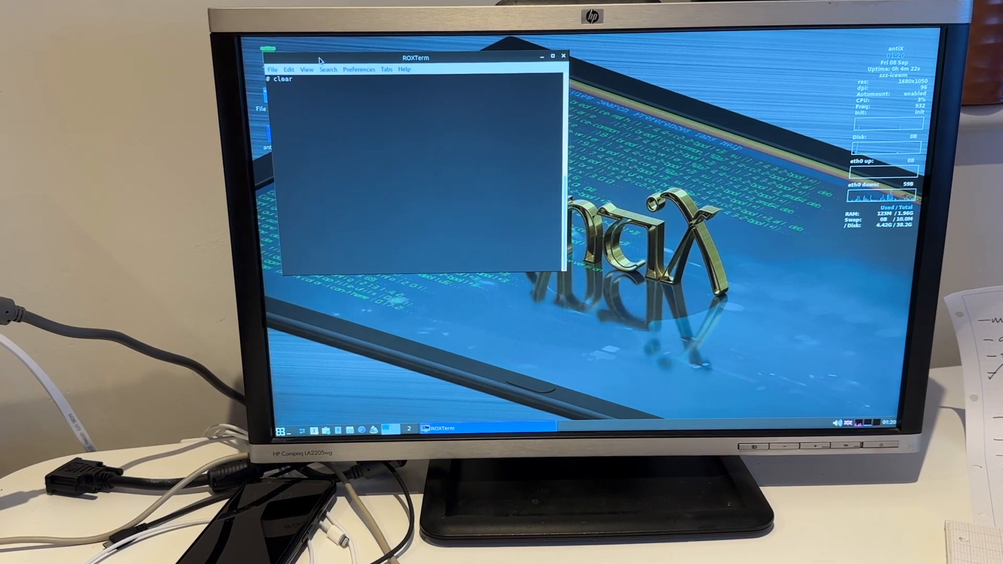
{"action": "type", "text": "dmesg | grep -i sata | grep -i 'link up'"}
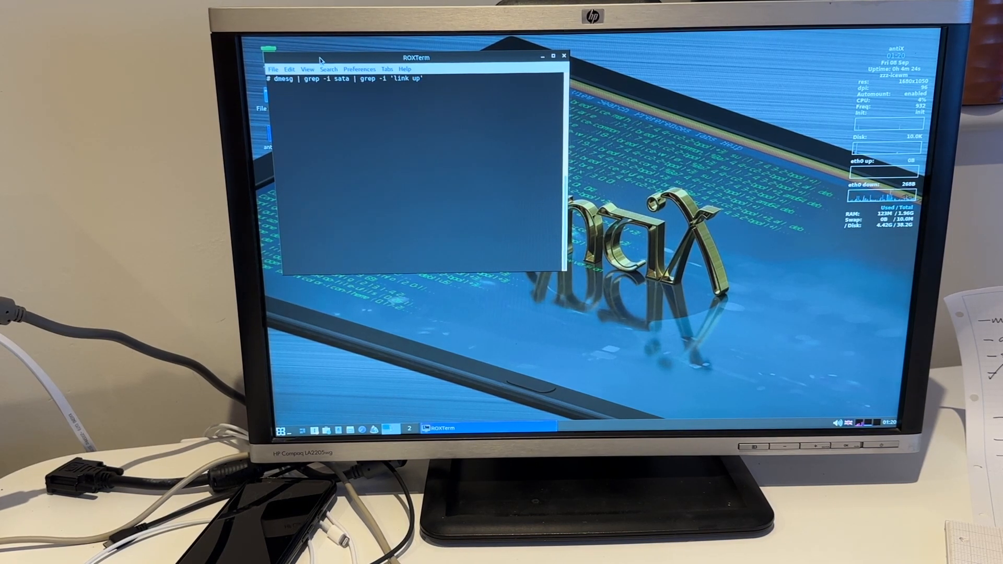
{"action": "key", "text": "Return"}
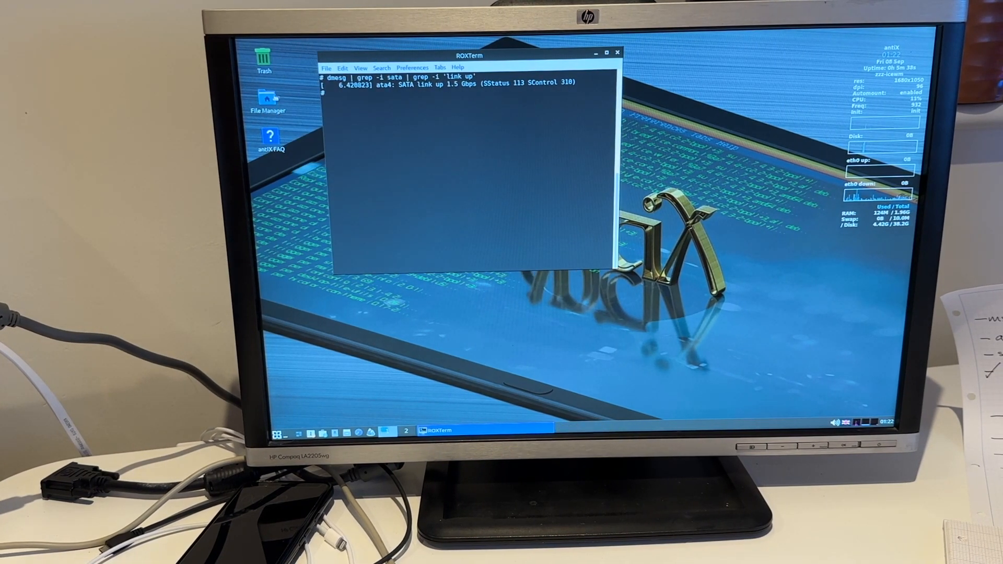
Launch zzzFM File Manager and dismiss the udevil not-root mount error
{"action": "double_click", "coordinate": [268, 103]}
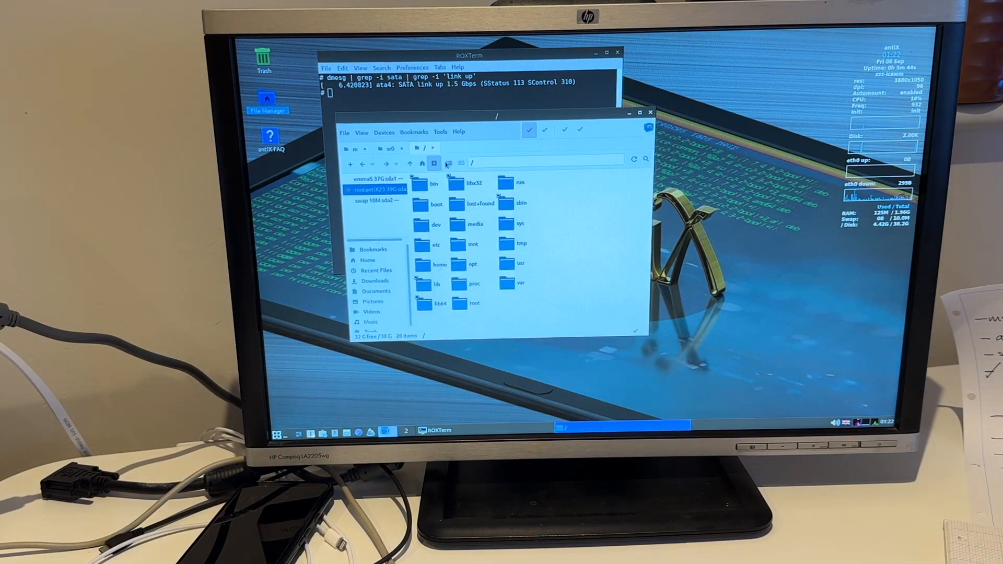
{"action": "mouse_move", "coordinate": [449, 164]}
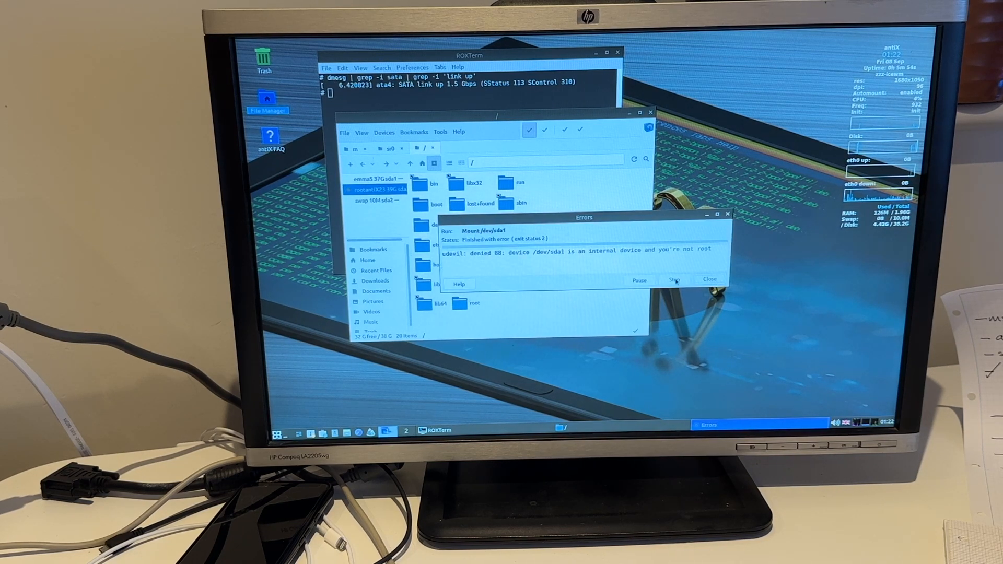
{"action": "left_click", "coordinate": [708, 279]}
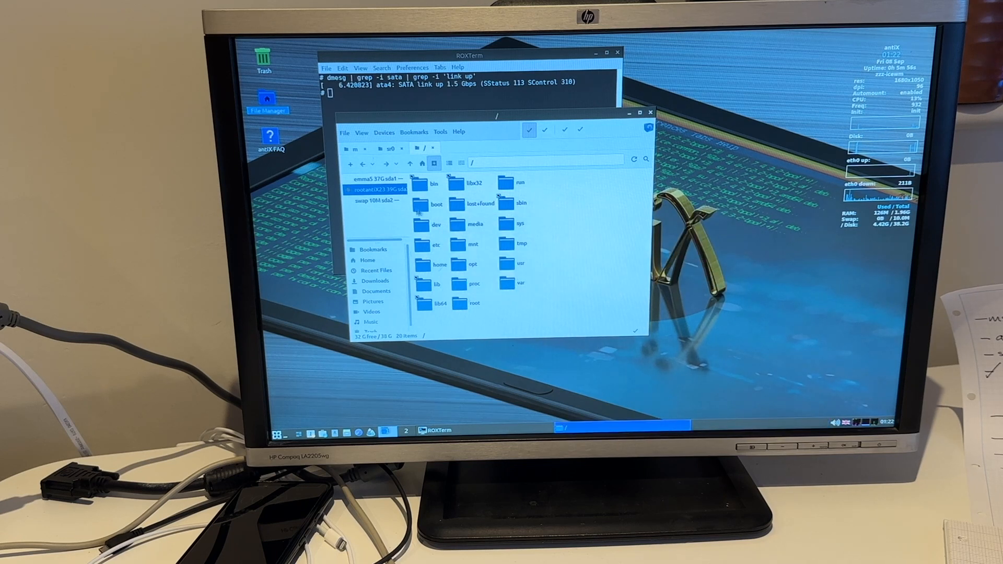
Mount the 37G sda1 partition via Root > Mount and open it
{"action": "right_click", "coordinate": [381, 189]}
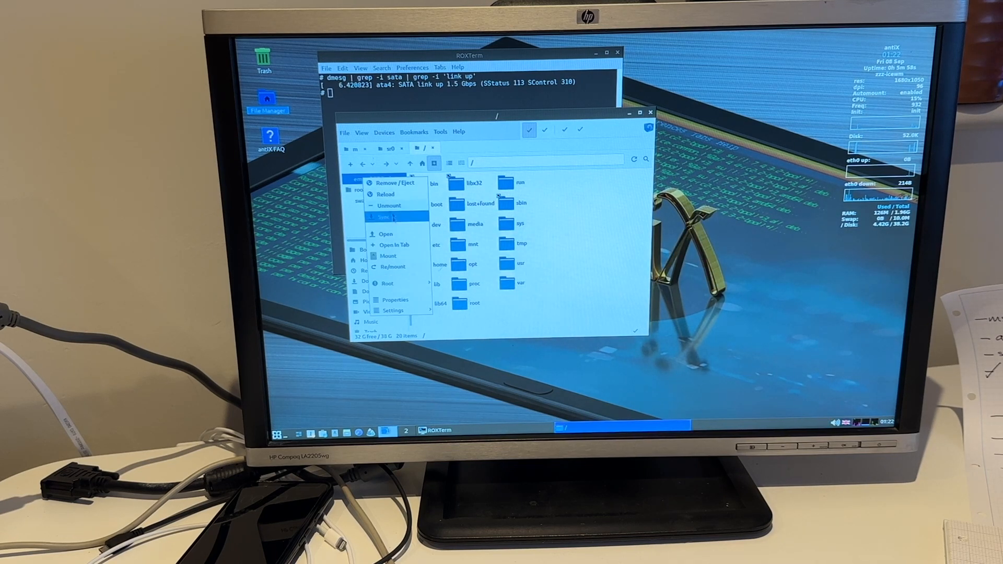
{"action": "left_click", "coordinate": [386, 283]}
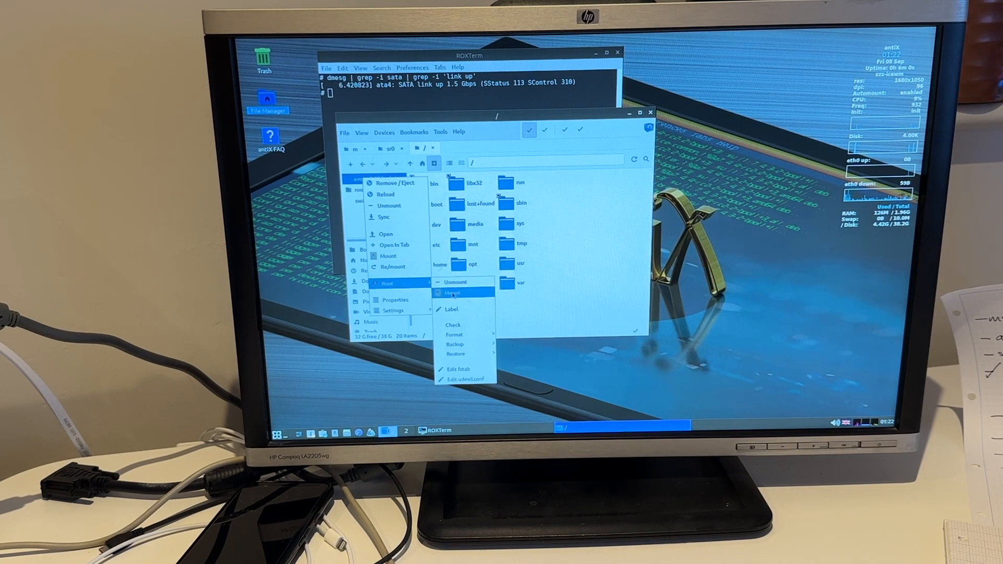
{"action": "left_click", "coordinate": [452, 293]}
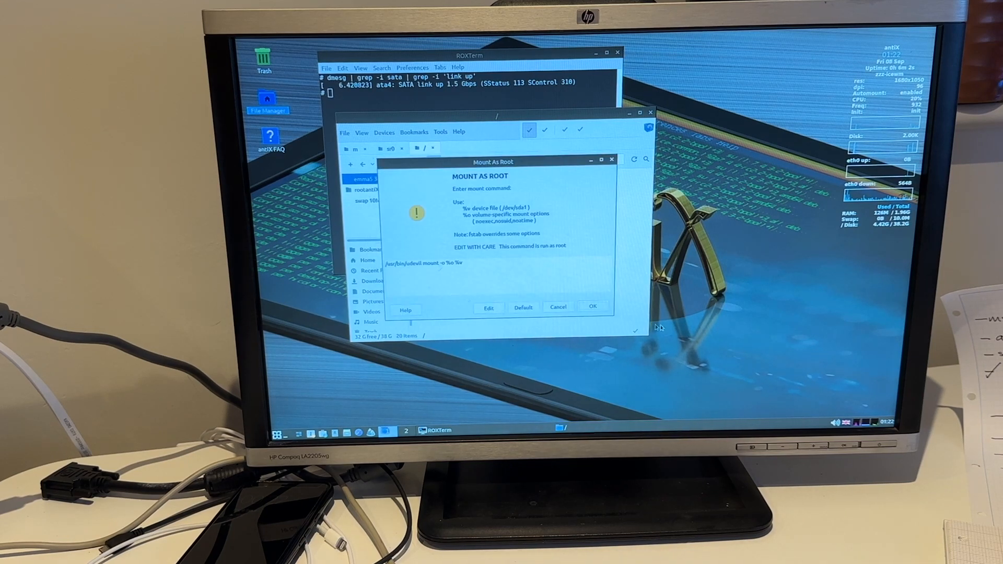
{"action": "left_click", "coordinate": [591, 306]}
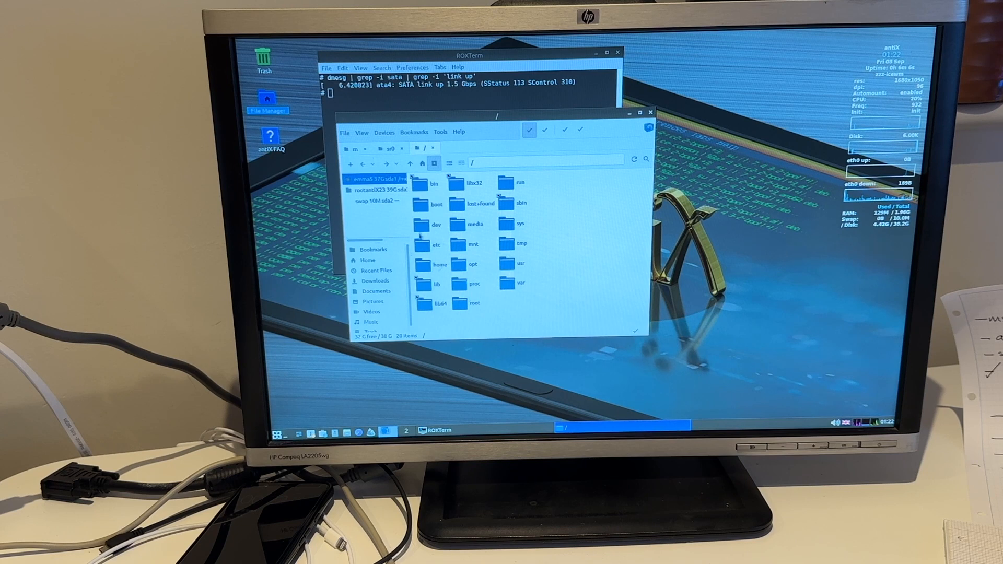
{"action": "left_click", "coordinate": [376, 190]}
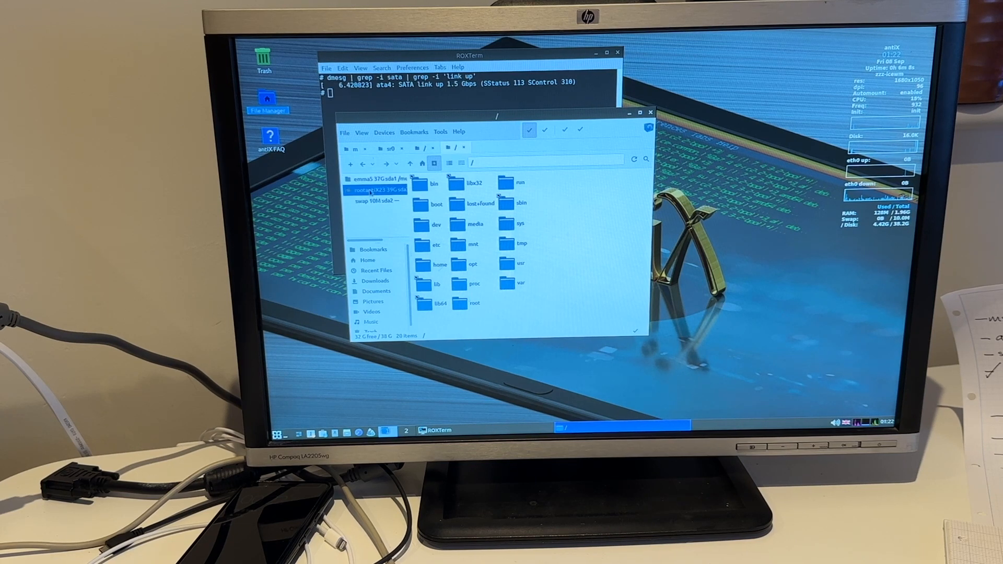